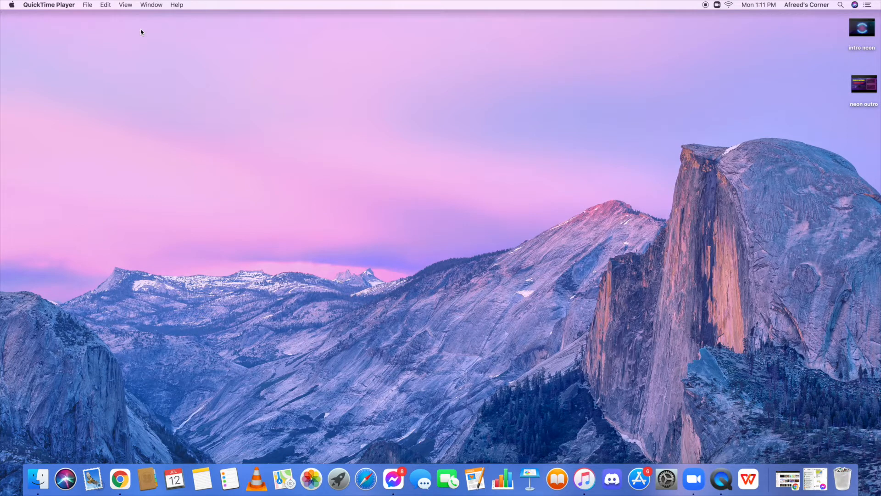
mouse_move(146, 30)
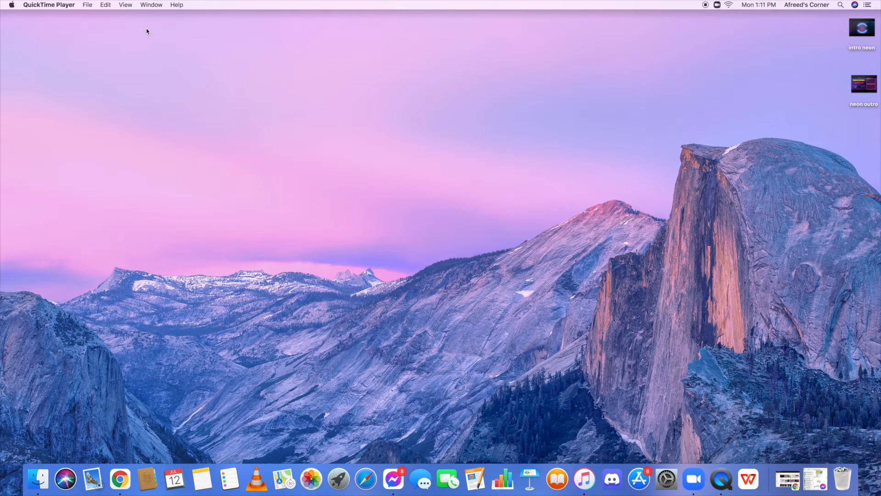
Bring Google Chrome forward from the Dock with youtube.com already loaded.
left_click(122, 484)
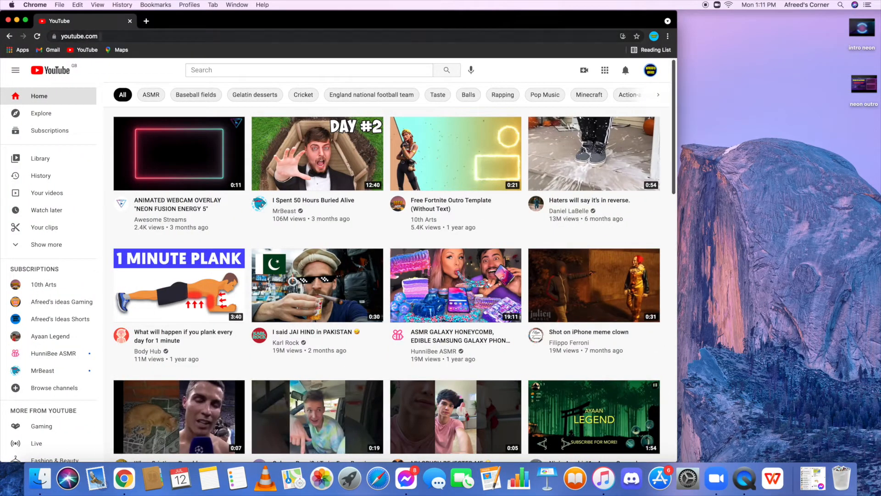
Trigger Chrome's 'Install app?' prompt for YouTube from the address bar install icon.
left_click(79, 36)
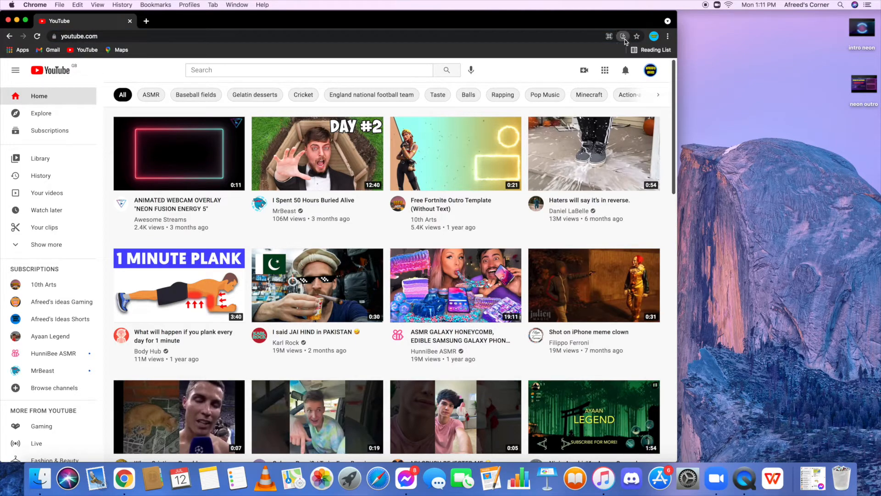
left_click(622, 37)
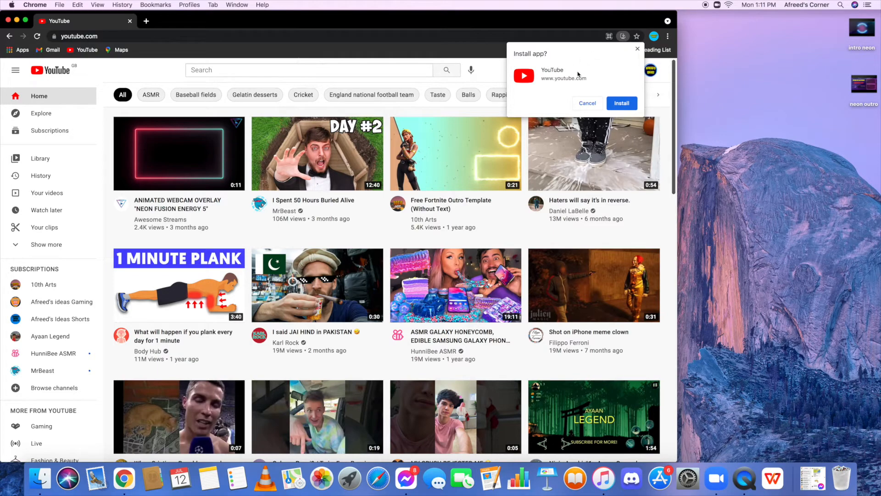
mouse_move(582, 79)
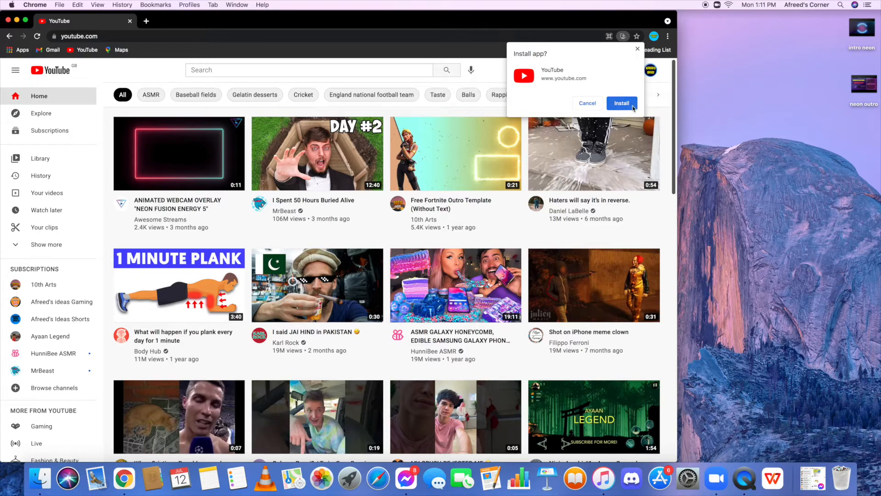
Install YouTube as a Chrome app and launch it from the Chrome Apps folder in its own window.
left_click(622, 103)
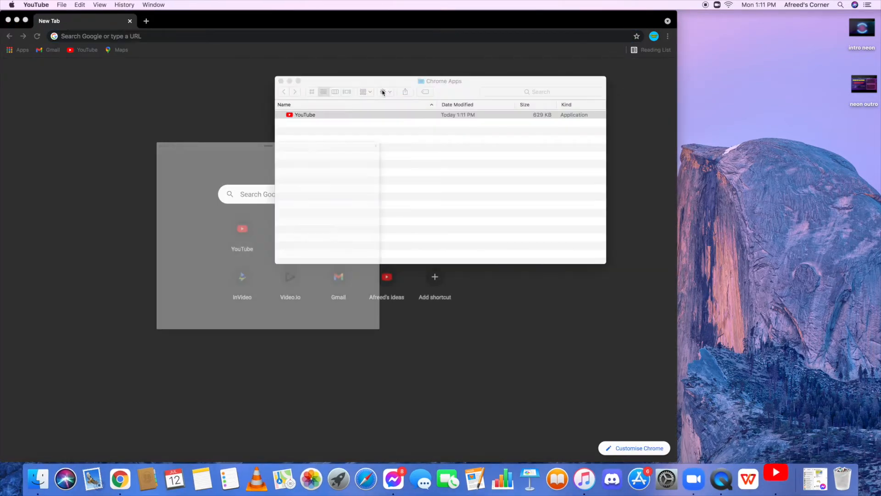
double_click(305, 115)
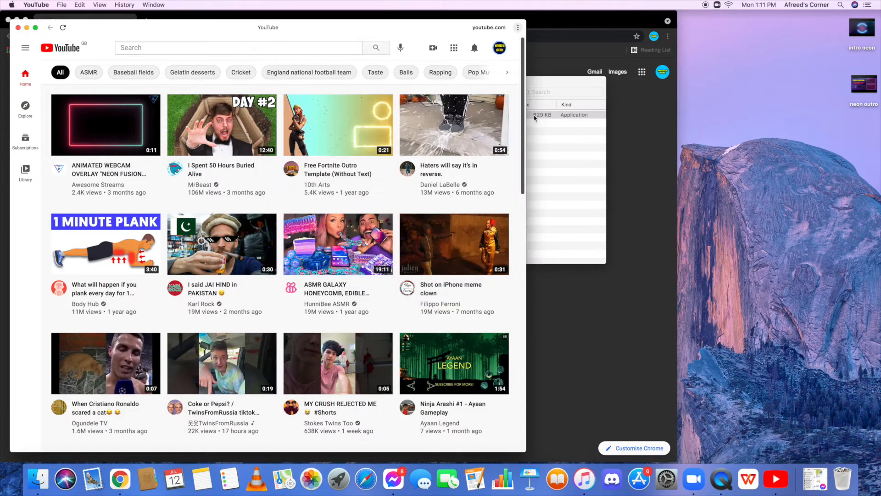
mouse_move(433, 90)
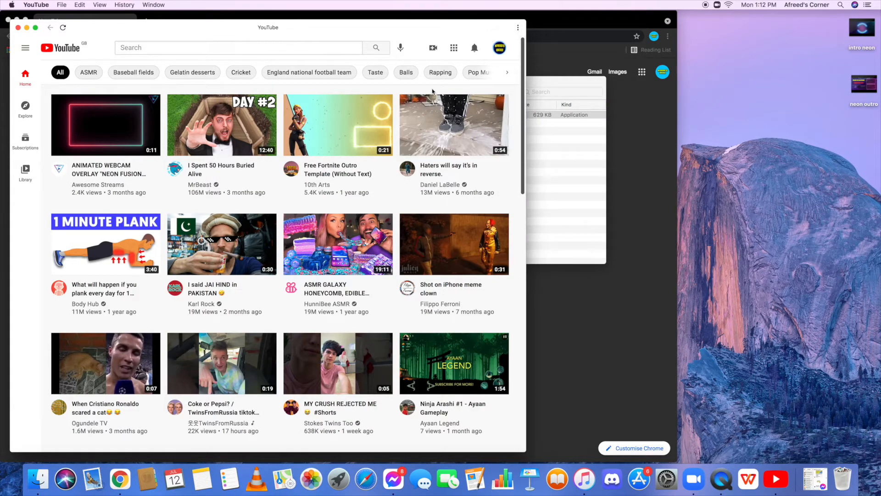
mouse_move(775, 479)
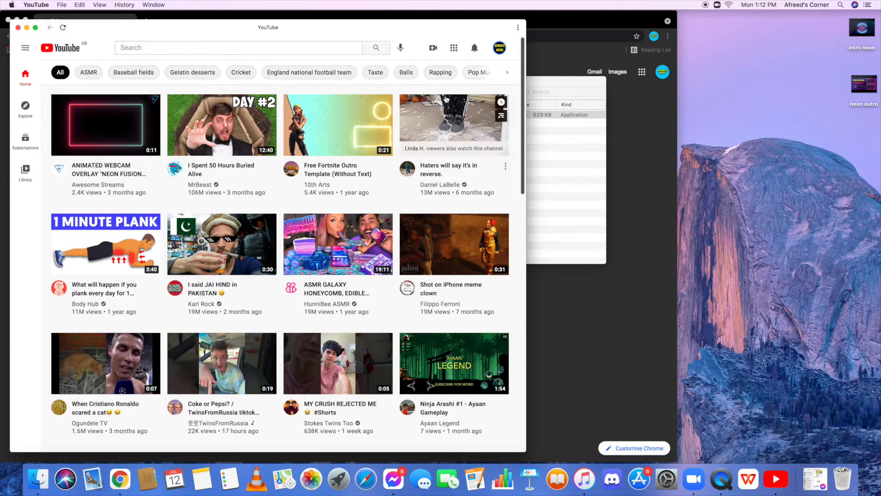
mouse_move(376, 71)
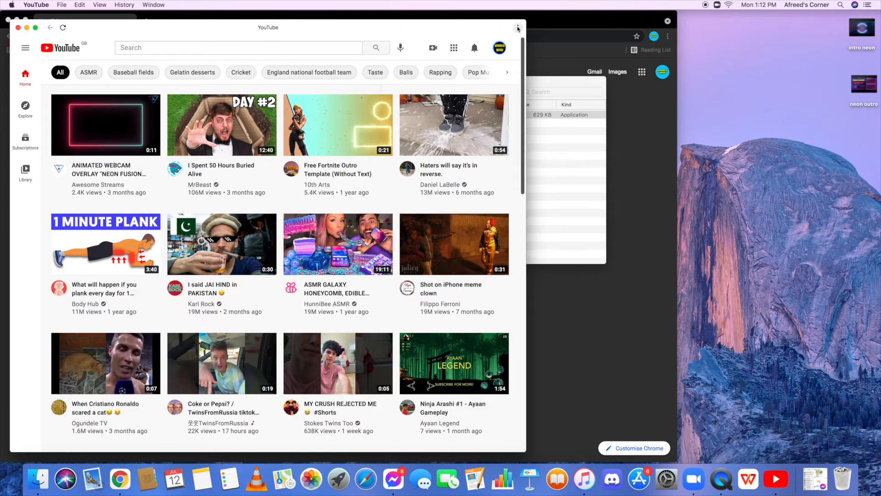
left_click(518, 27)
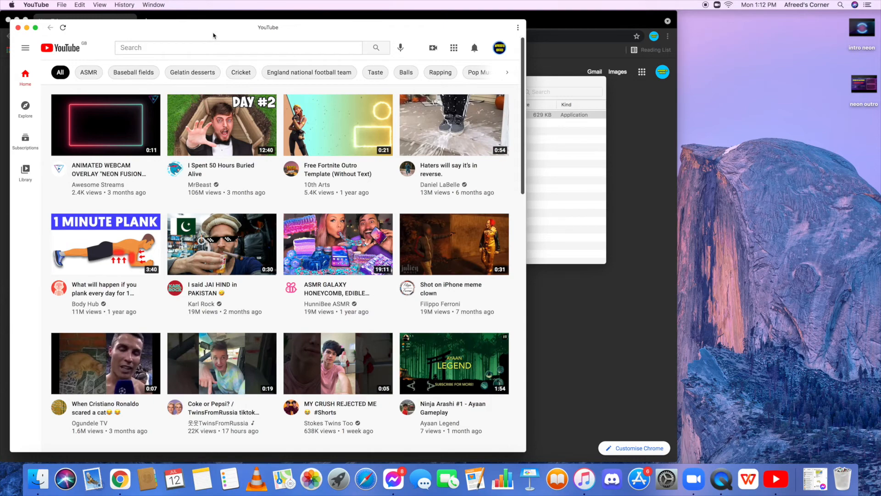
mouse_move(710, 33)
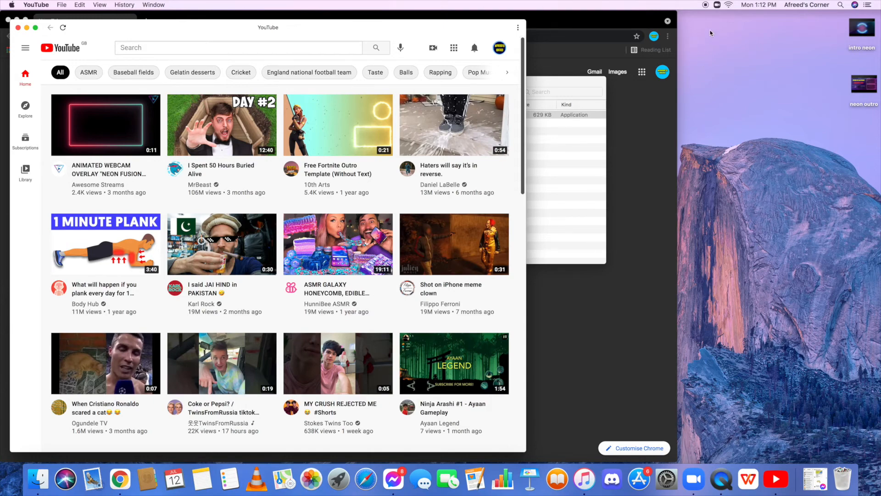